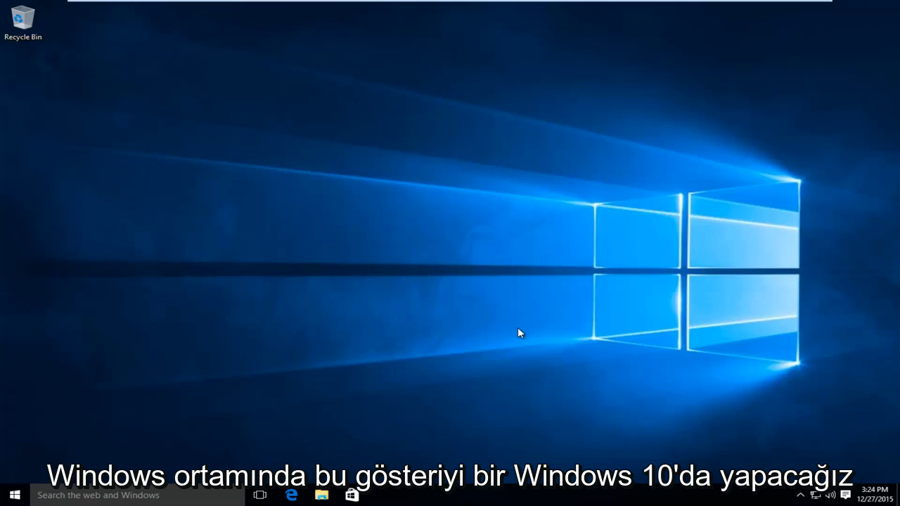
{"action": "mouse_move", "coordinate": [518, 318]}
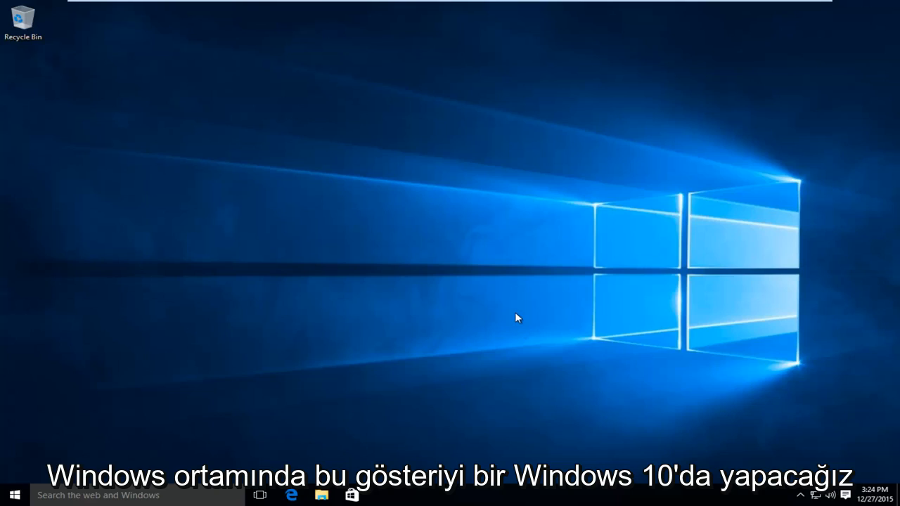
{"action": "mouse_move", "coordinate": [385, 276]}
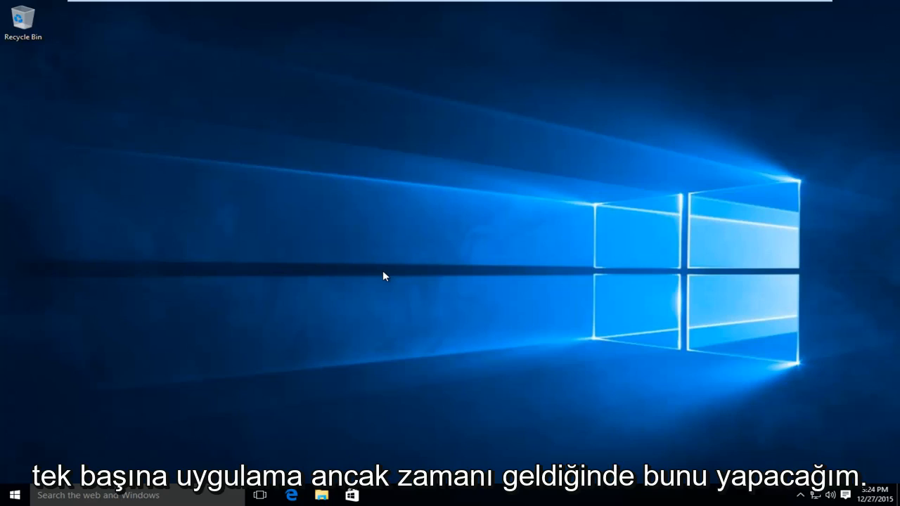
{"action": "mouse_move", "coordinate": [187, 402]}
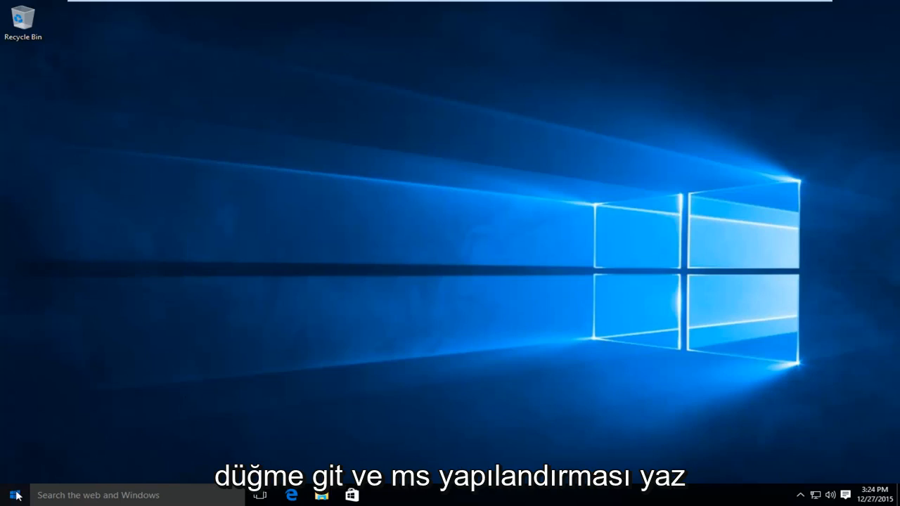
Search 'msconfig' from the Start menu and launch System Configuration.
{"action": "left_click", "coordinate": [15, 496]}
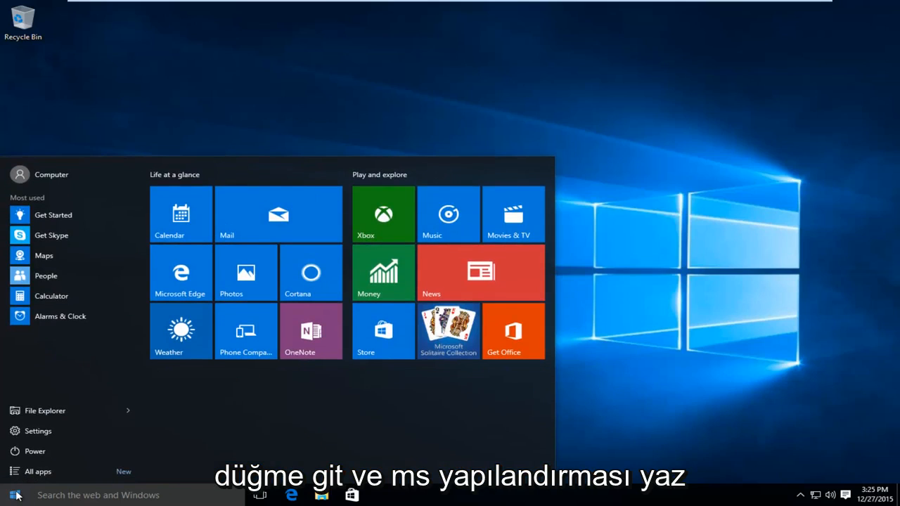
{"action": "left_click", "coordinate": [14, 495]}
{"action": "type", "text": "m"}
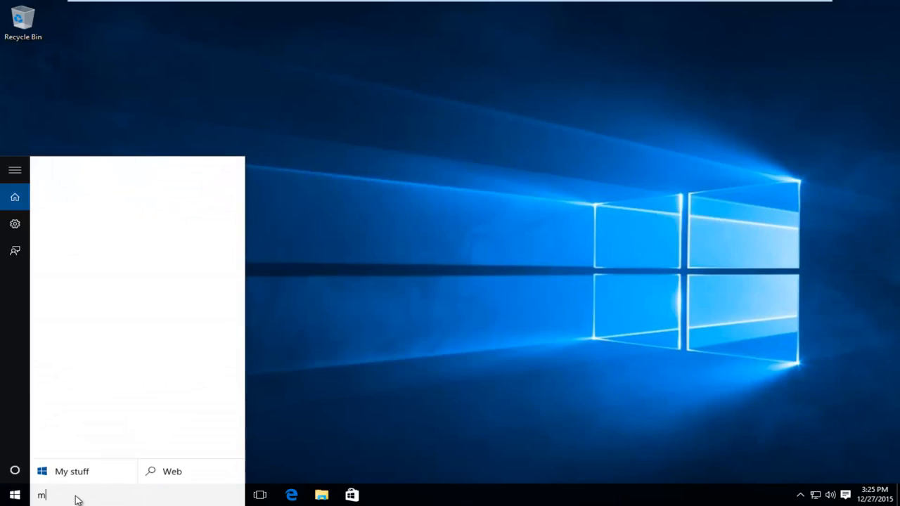
{"action": "type", "text": "sconfig"}
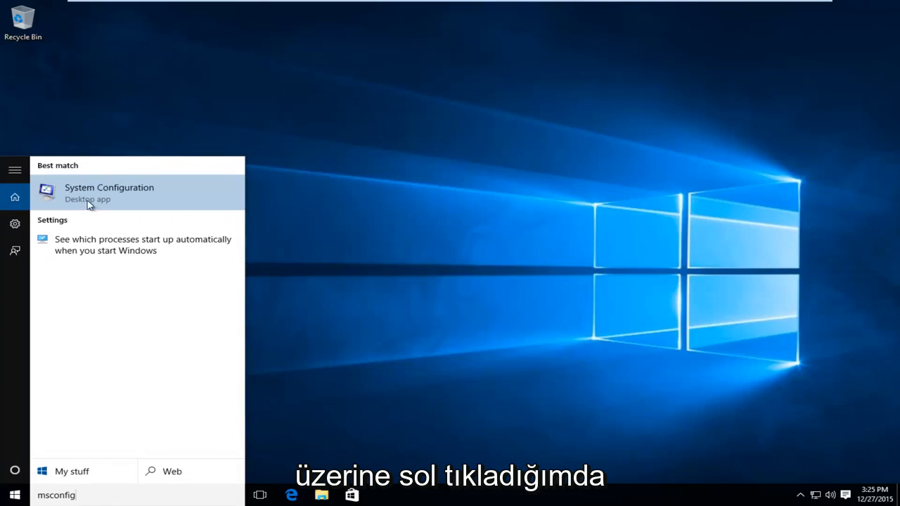
{"action": "left_click", "coordinate": [109, 193]}
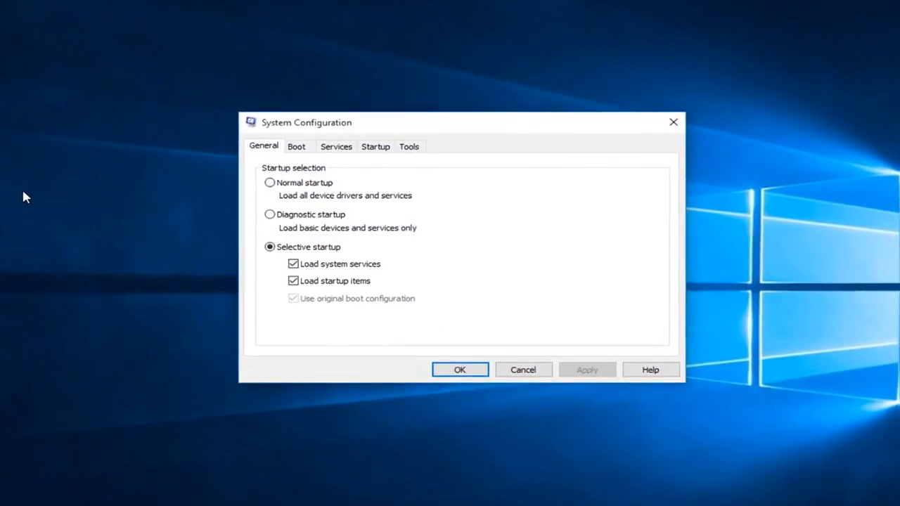
On the Services tab, hide Microsoft services, disable all the rest, and apply.
{"action": "left_click", "coordinate": [336, 146]}
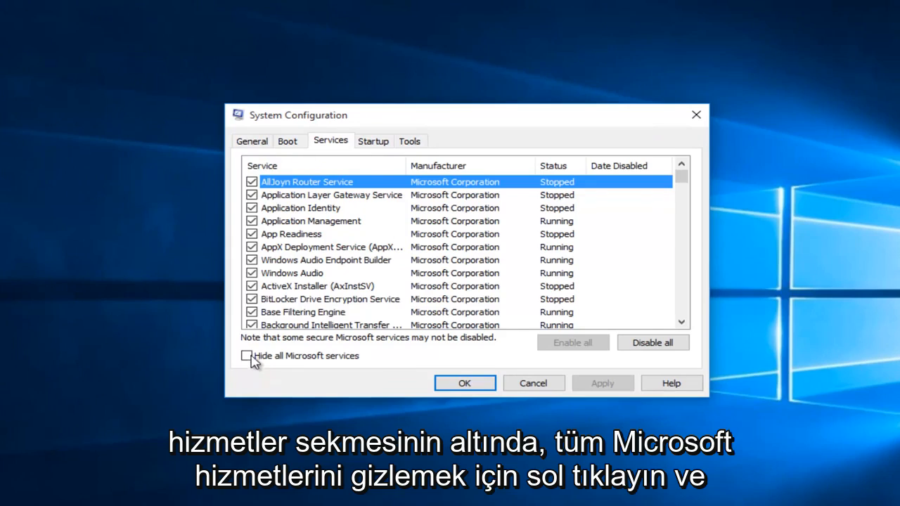
{"action": "left_click", "coordinate": [247, 356]}
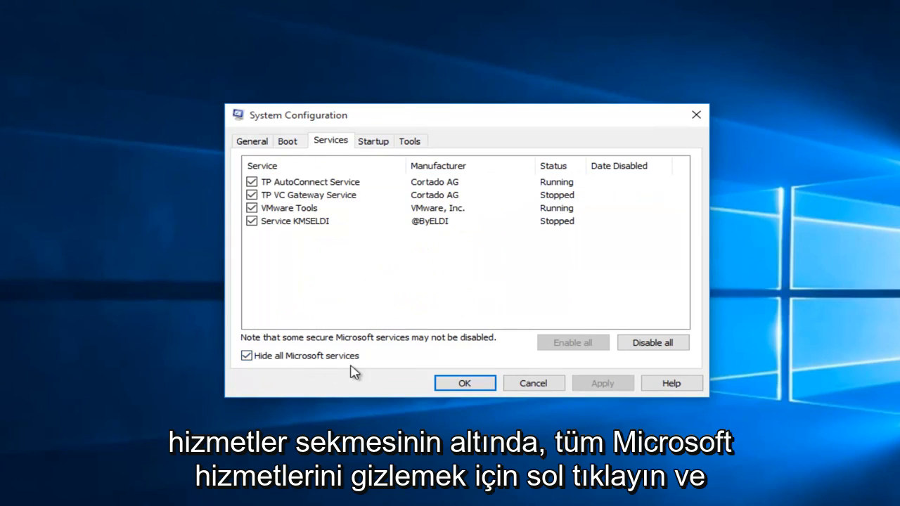
{"action": "mouse_move", "coordinate": [432, 368]}
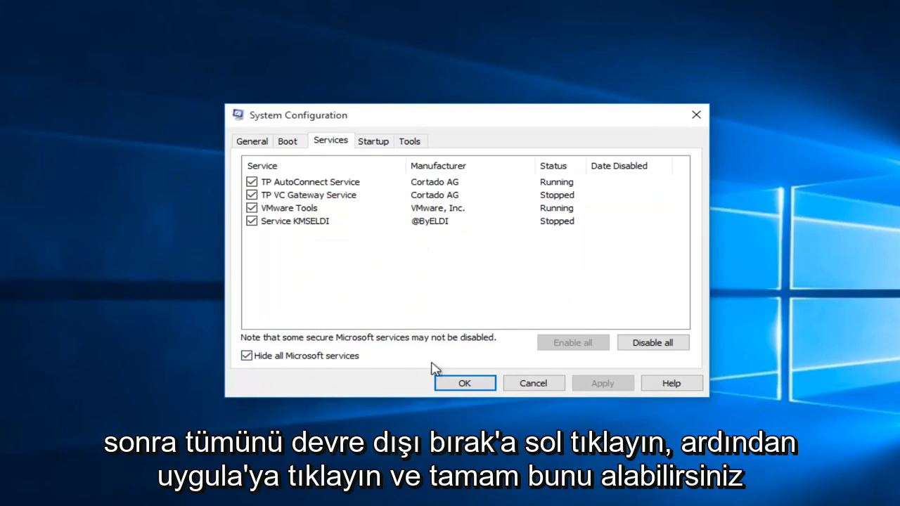
{"action": "left_click", "coordinate": [652, 342]}
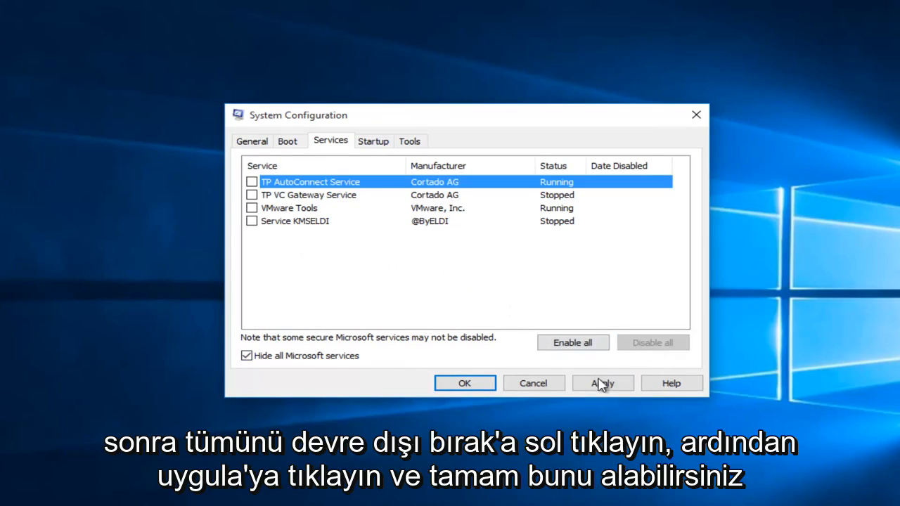
{"action": "left_click", "coordinate": [603, 383]}
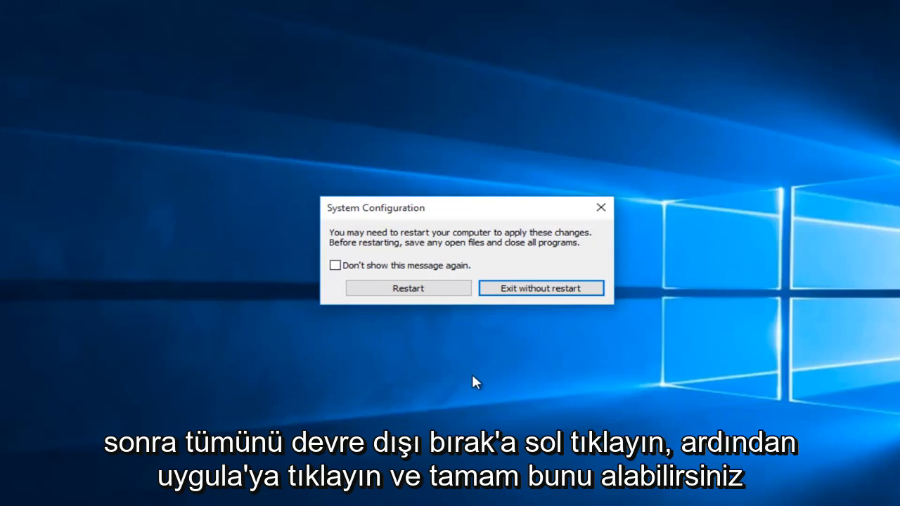
{"action": "mouse_move", "coordinate": [484, 248]}
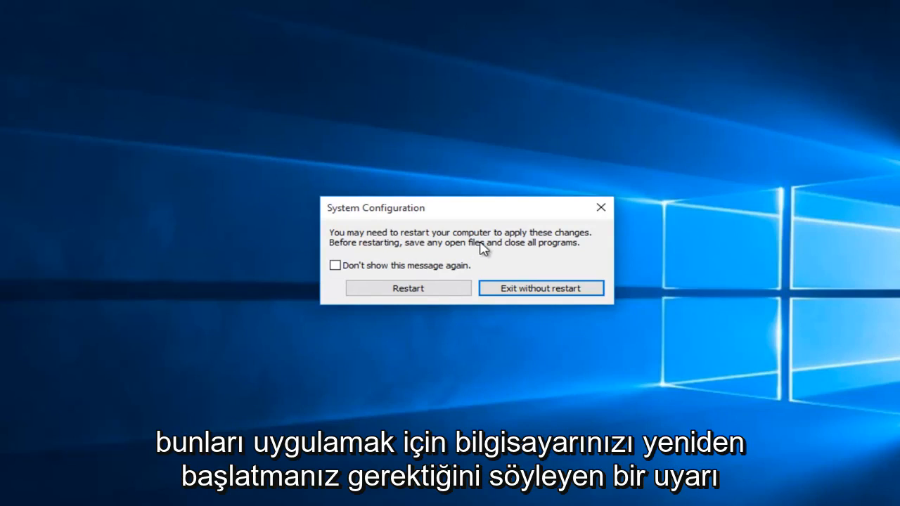
{"action": "mouse_move", "coordinate": [601, 209]}
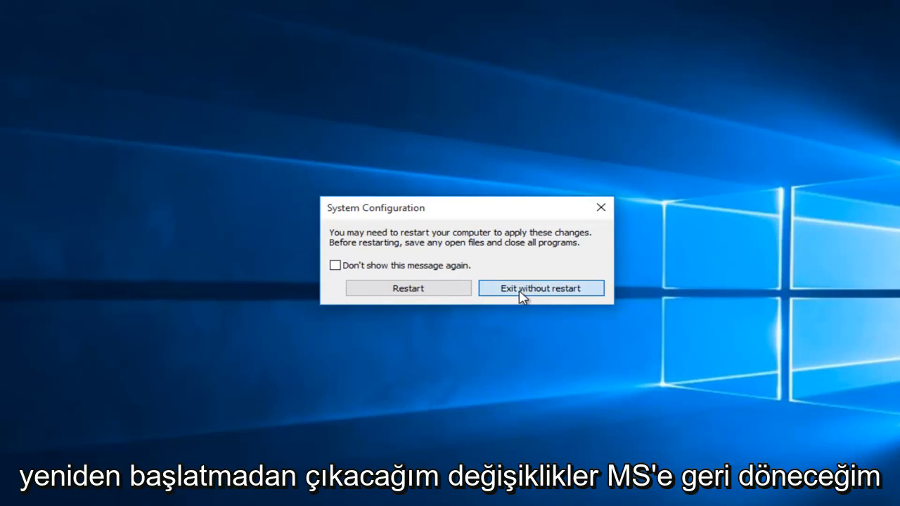
Exit without restarting, relaunch msconfig, and view the Startup tab's Task Manager note.
{"action": "left_click", "coordinate": [541, 289]}
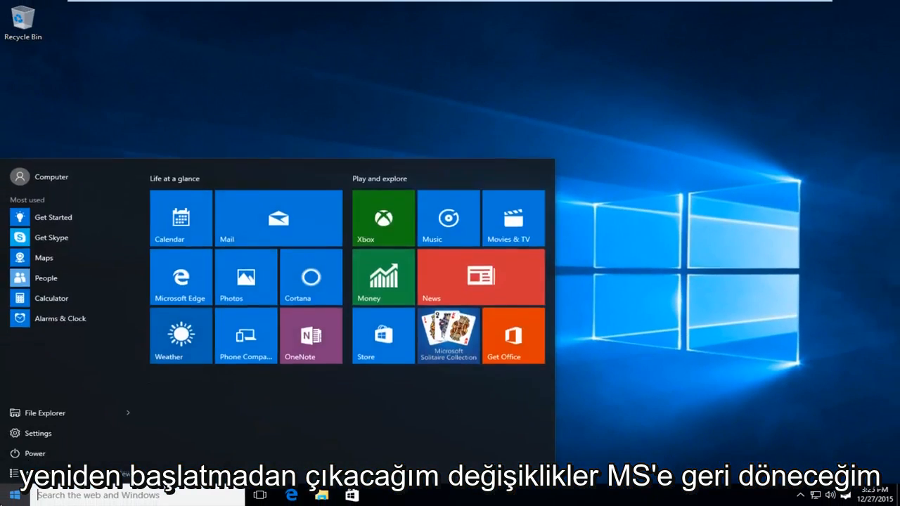
{"action": "type", "text": "msconfig"}
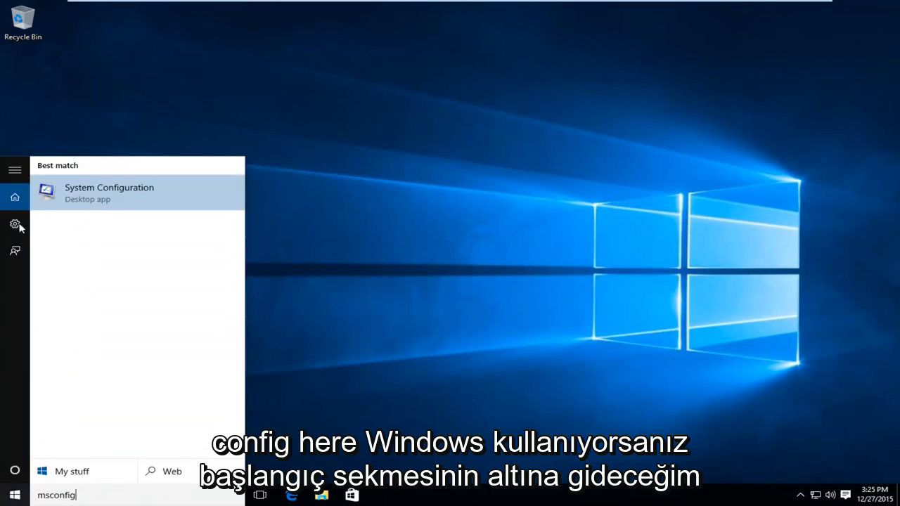
{"action": "left_click", "coordinate": [109, 193]}
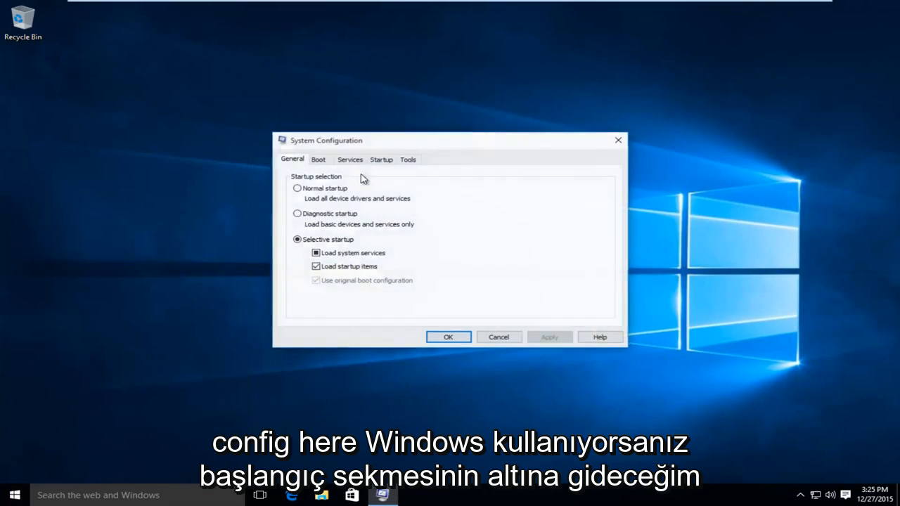
{"action": "left_click", "coordinate": [381, 159]}
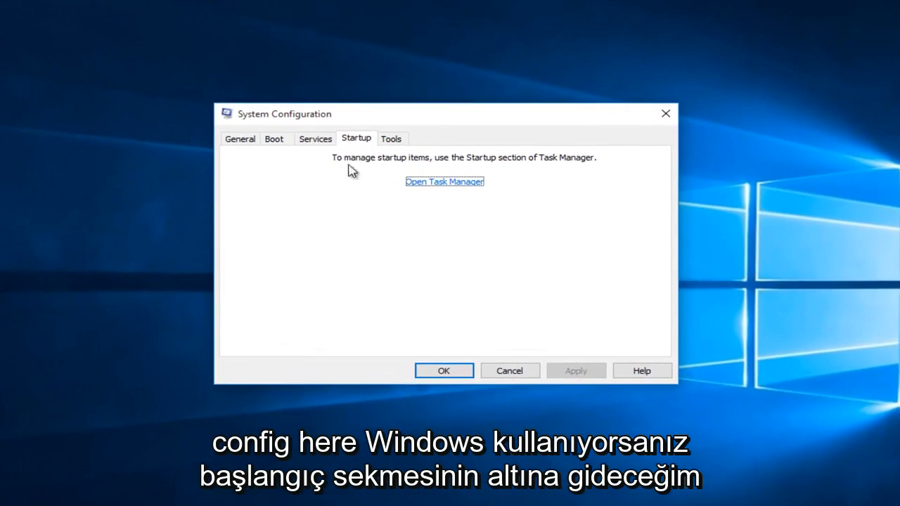
{"action": "mouse_move", "coordinate": [330, 224]}
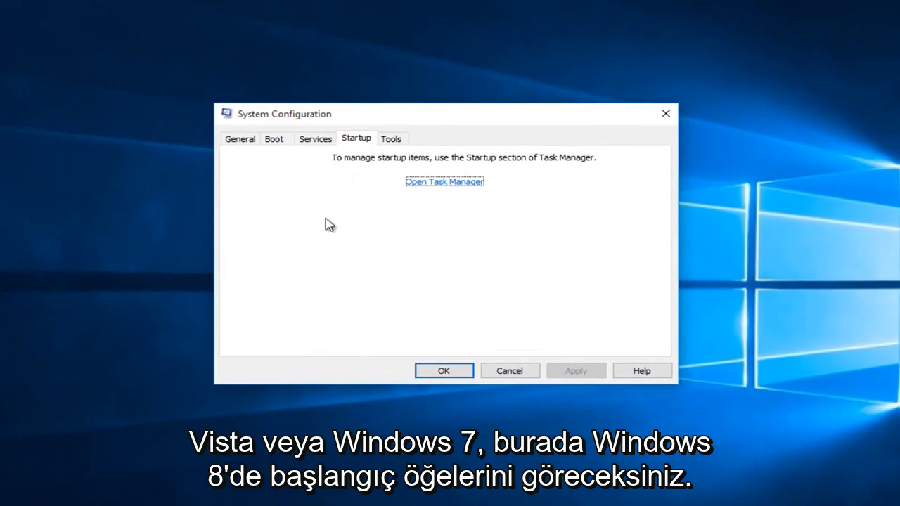
{"action": "mouse_move", "coordinate": [351, 174]}
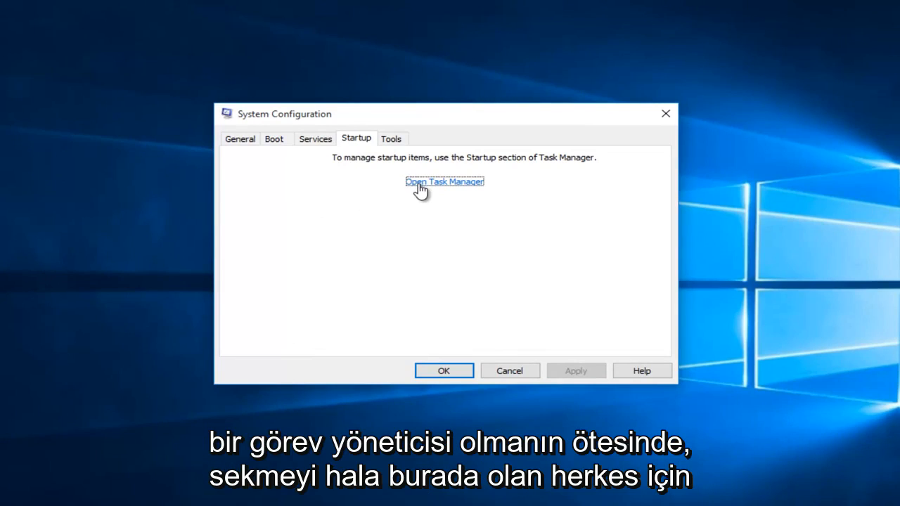
{"action": "mouse_move", "coordinate": [399, 171]}
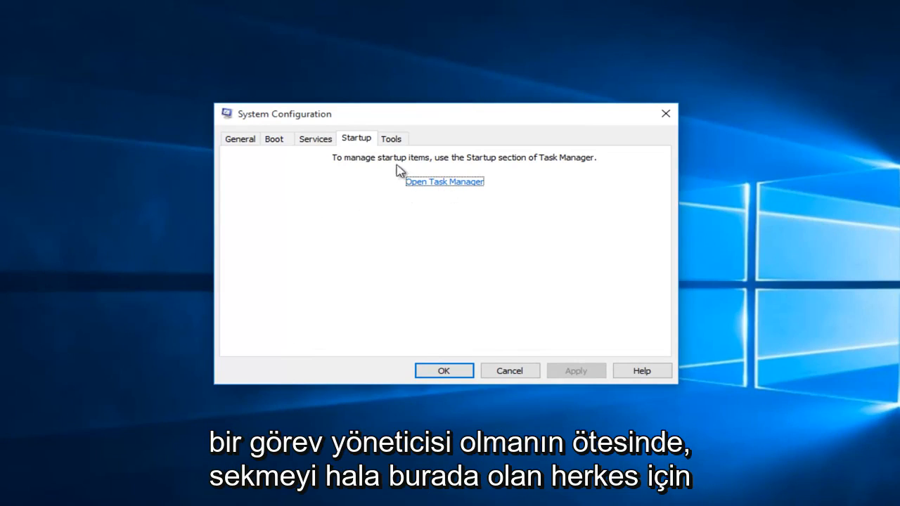
{"action": "mouse_move", "coordinate": [399, 180]}
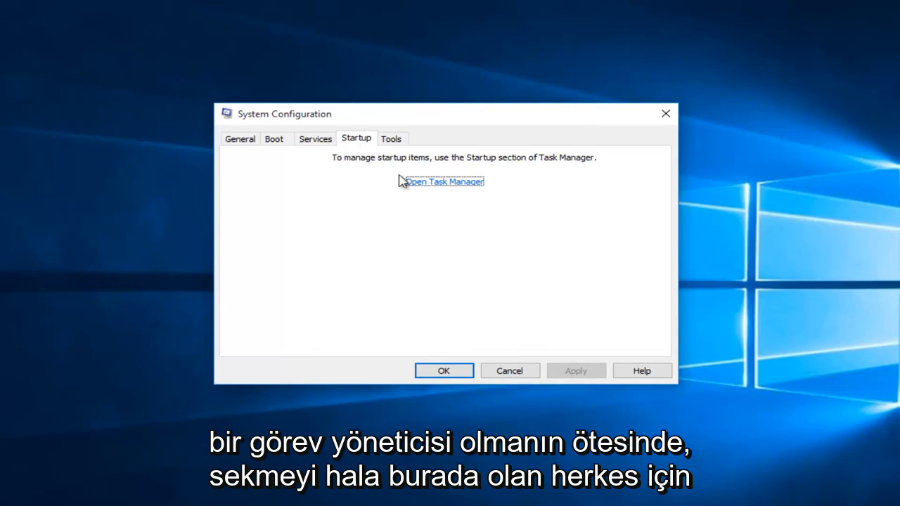
{"action": "mouse_move", "coordinate": [434, 186]}
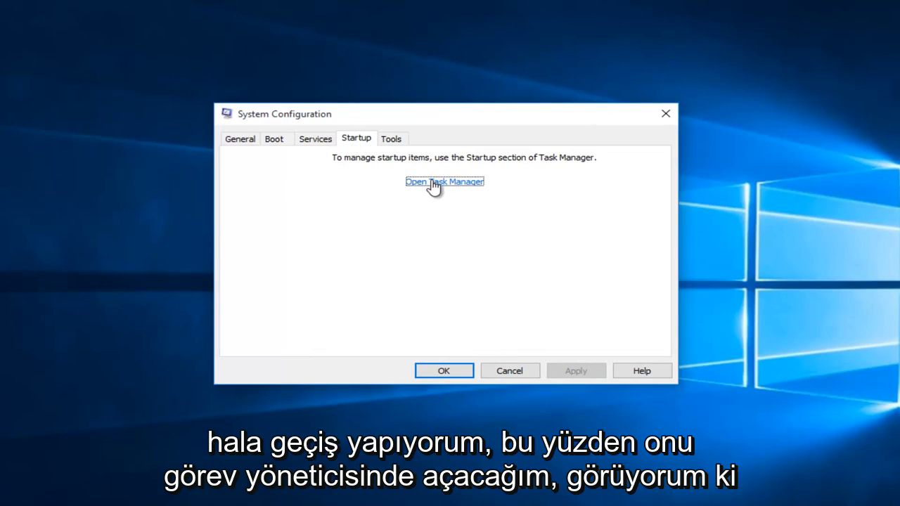
Disable the OneDrive and VMware Tools startup items in Task Manager, then close it.
{"action": "left_click", "coordinate": [443, 182]}
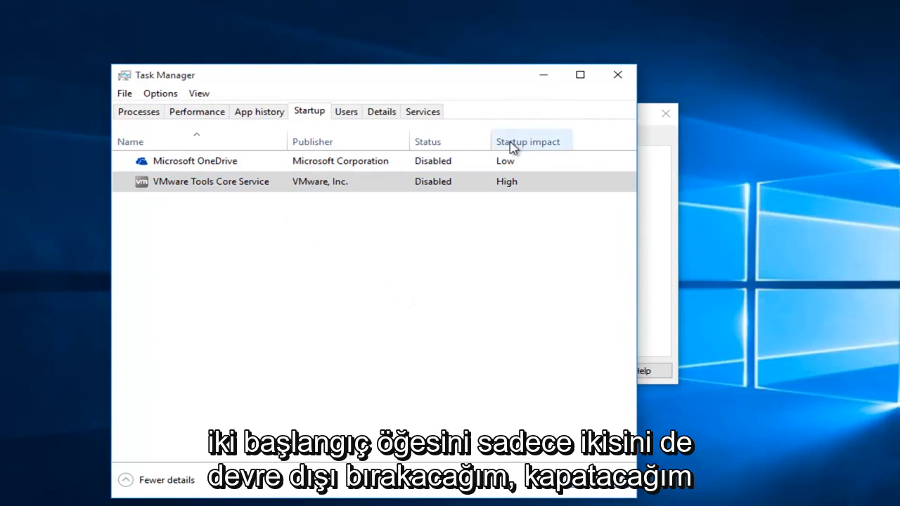
{"action": "left_click", "coordinate": [618, 74]}
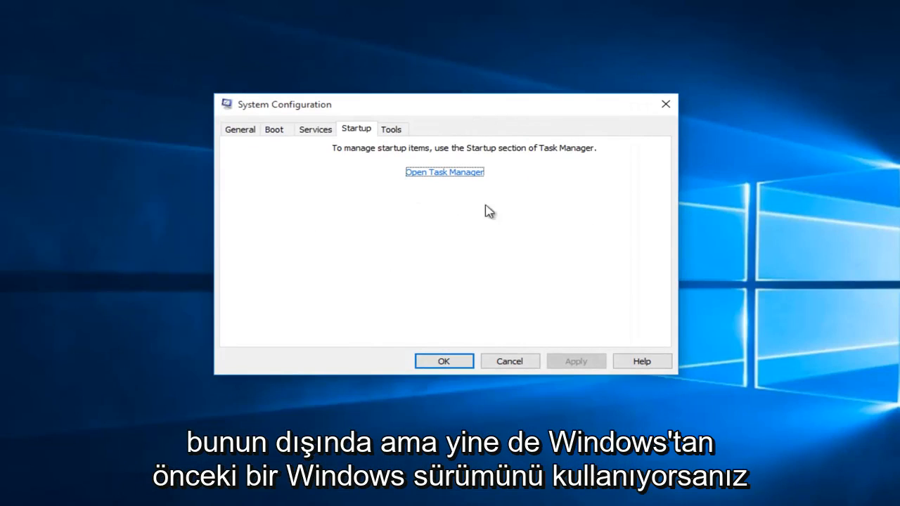
{"action": "mouse_move", "coordinate": [350, 245]}
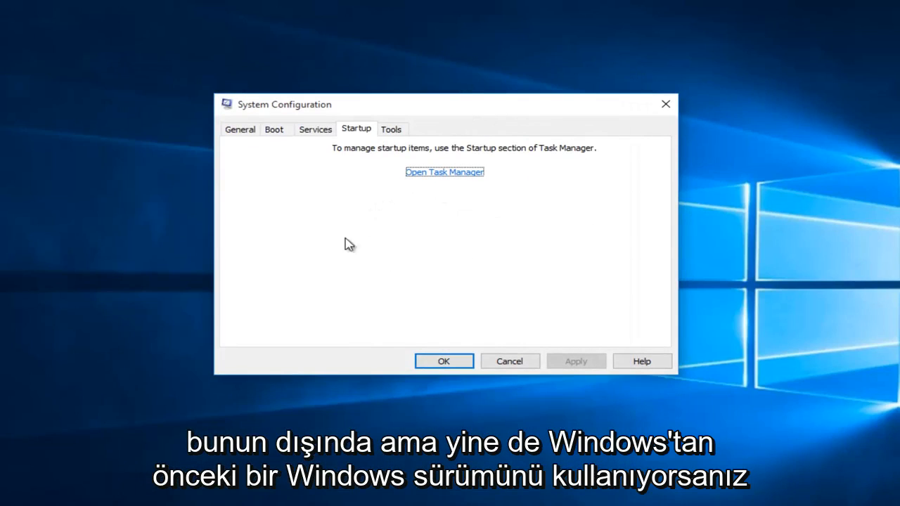
{"action": "mouse_move", "coordinate": [255, 167]}
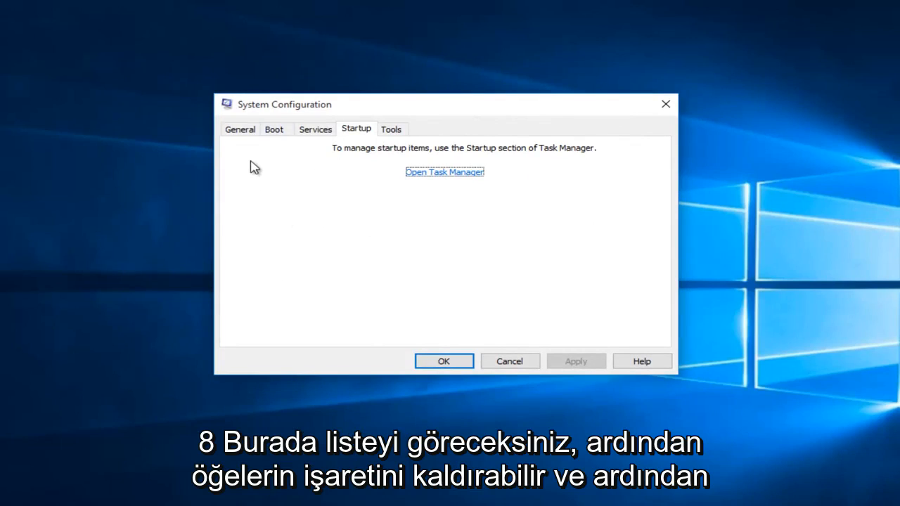
{"action": "mouse_move", "coordinate": [254, 218]}
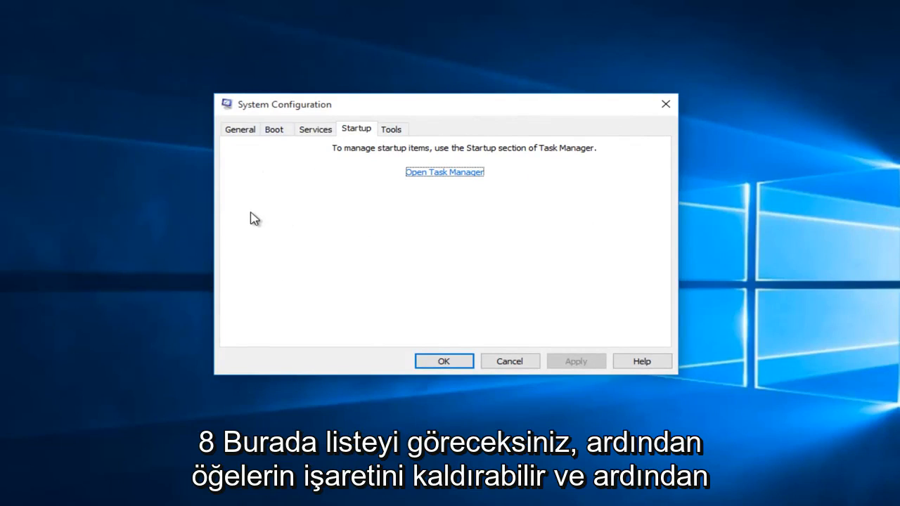
{"action": "mouse_move", "coordinate": [514, 334]}
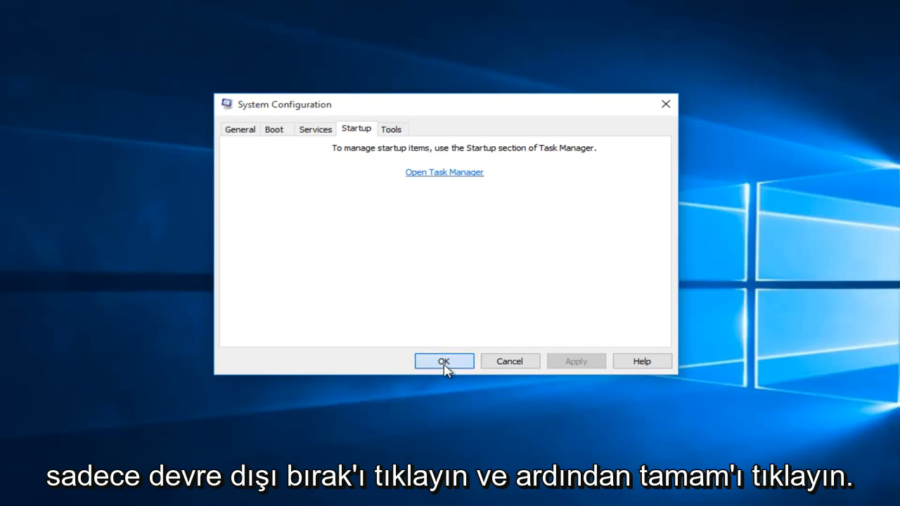
Click OK in System Configuration to accept the clean-boot settings.
{"action": "left_click", "coordinate": [444, 361]}
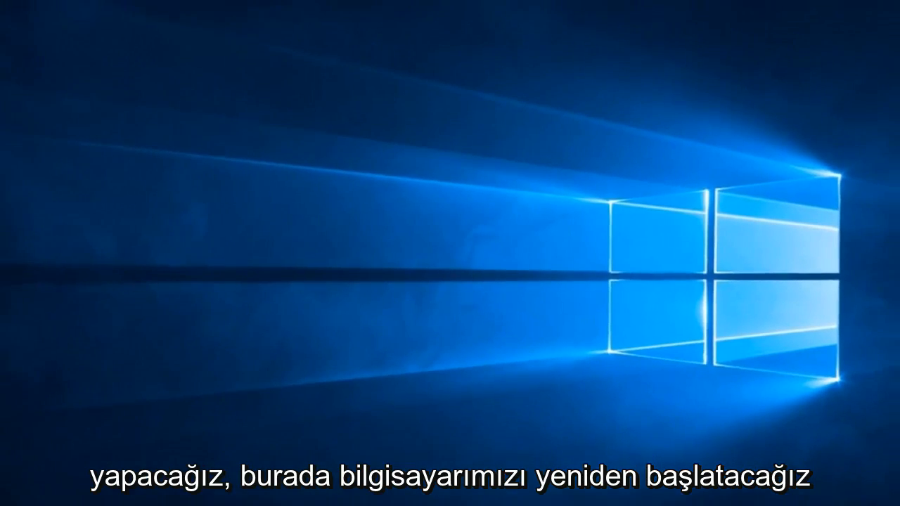
Restart Windows from the Start right-click menu and sign back in with the password.
{"action": "left_click", "coordinate": [60, 477]}
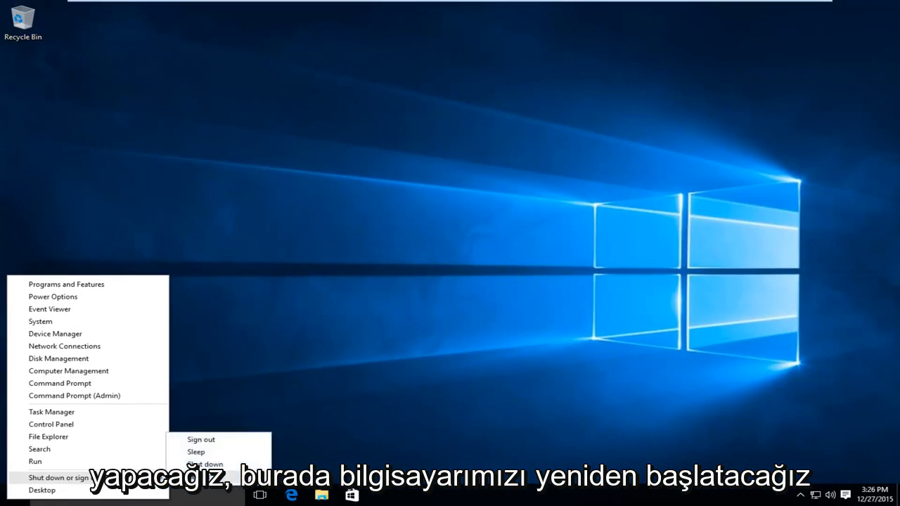
{"action": "left_click", "coordinate": [204, 477]}
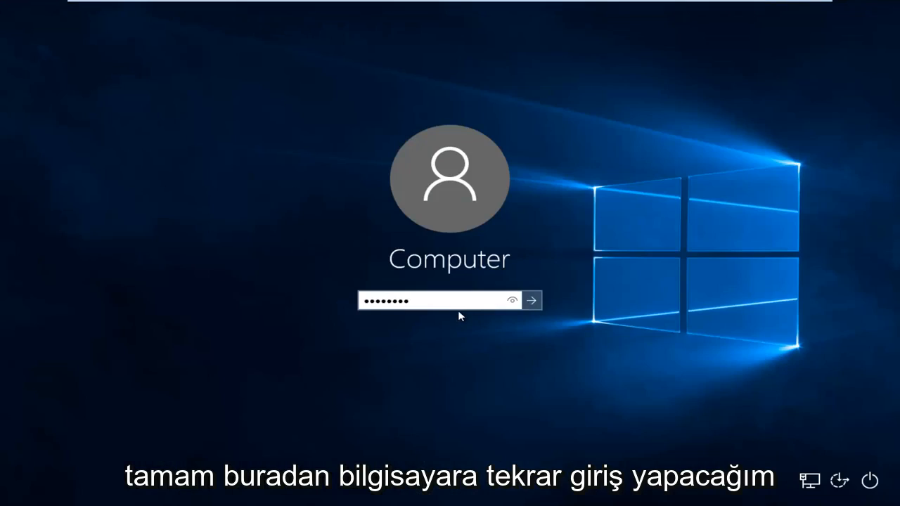
{"action": "left_click", "coordinate": [533, 300]}
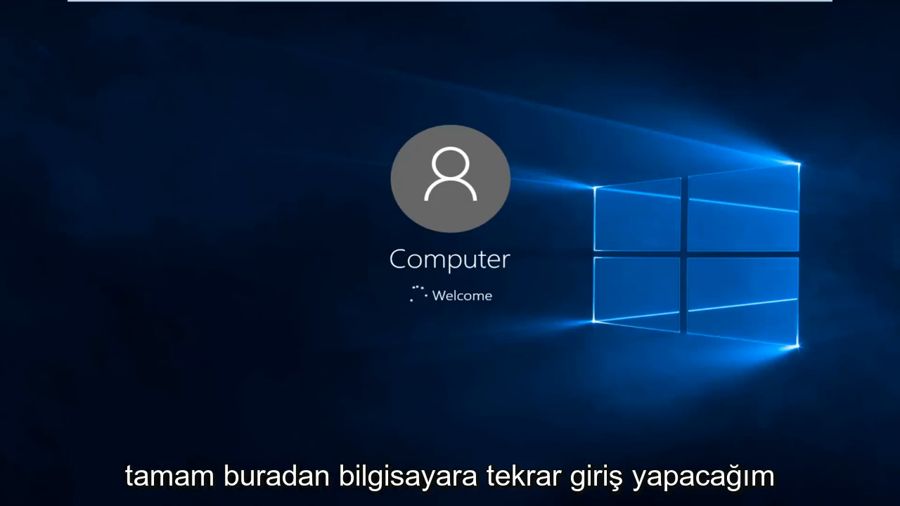